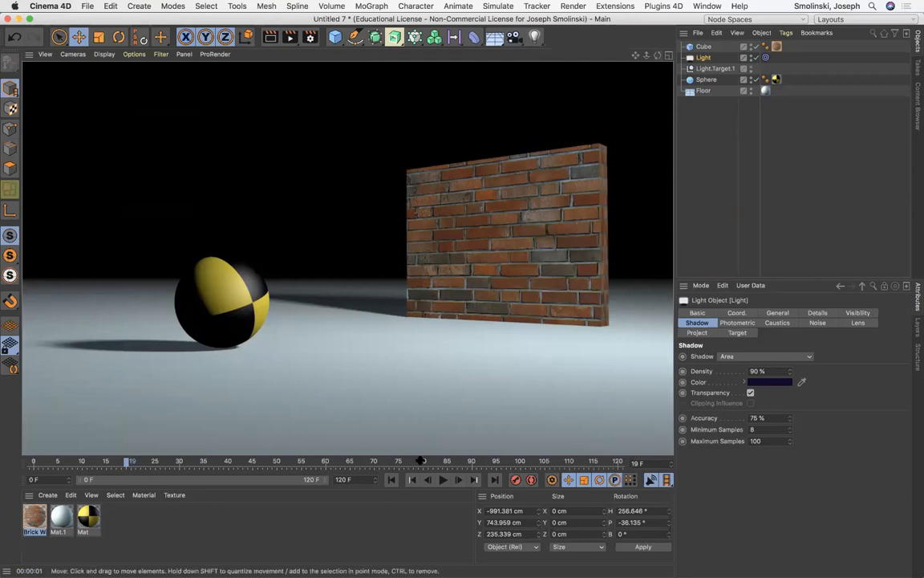
# Step: Preview the ball rolling toward the brick wall on the timeline, then stop playback
pyautogui.click(437, 482)
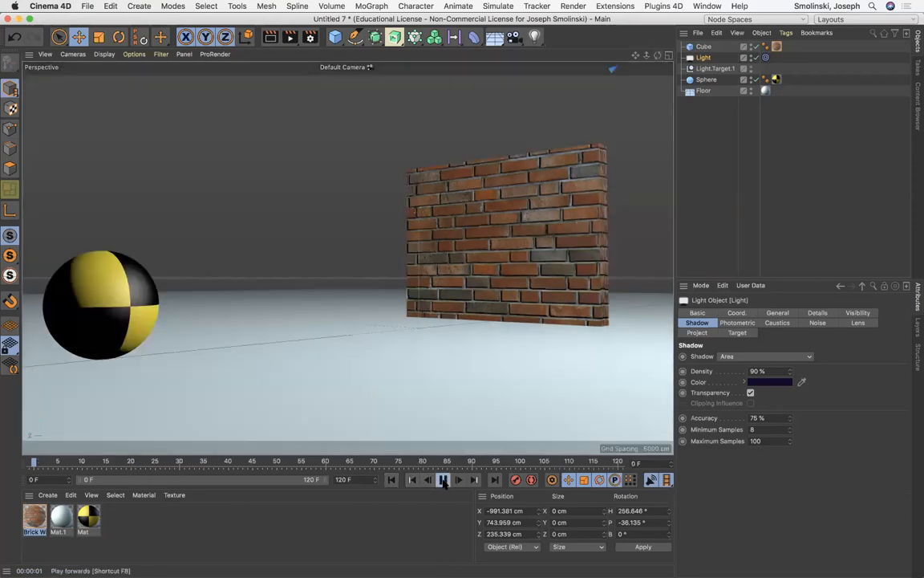
pyautogui.click(439, 481)
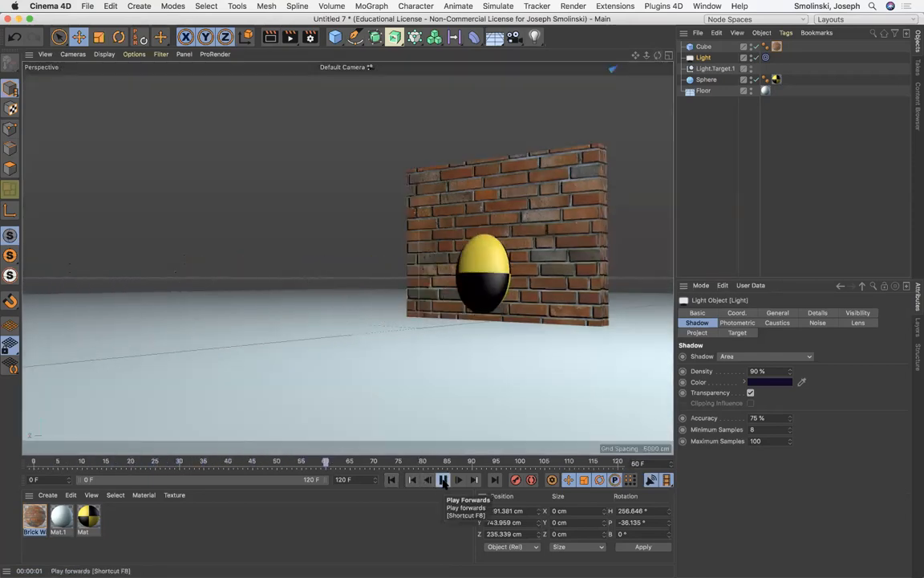
pyautogui.click(449, 479)
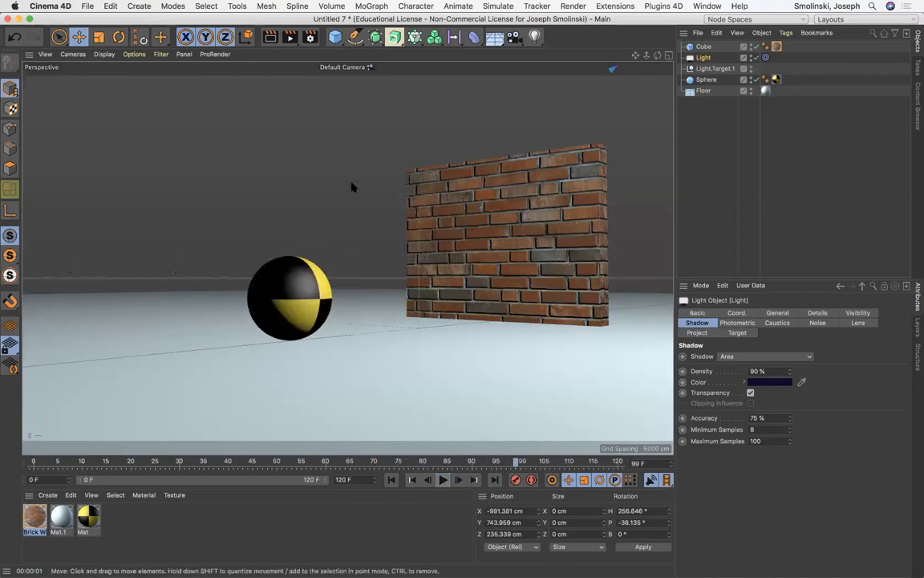
pyautogui.click(391, 479)
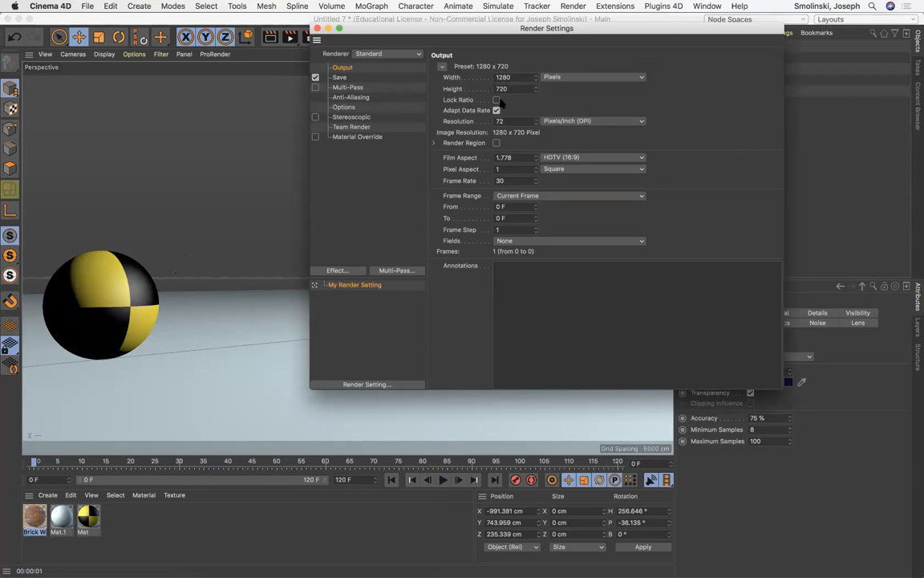
# Step: Lock the aspect ratio and set the output resolution to 720 × 405 pixels
pyautogui.click(495, 100)
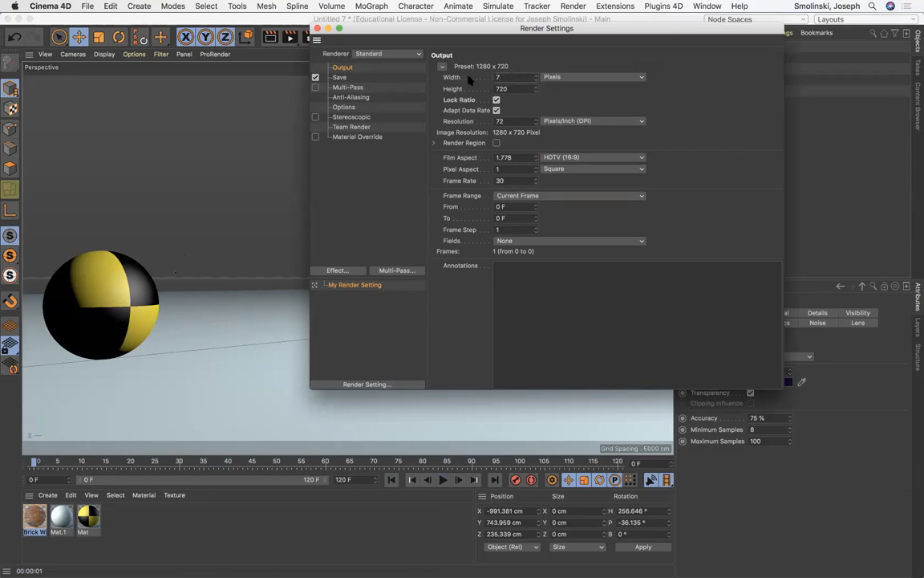
pyautogui.write('720')
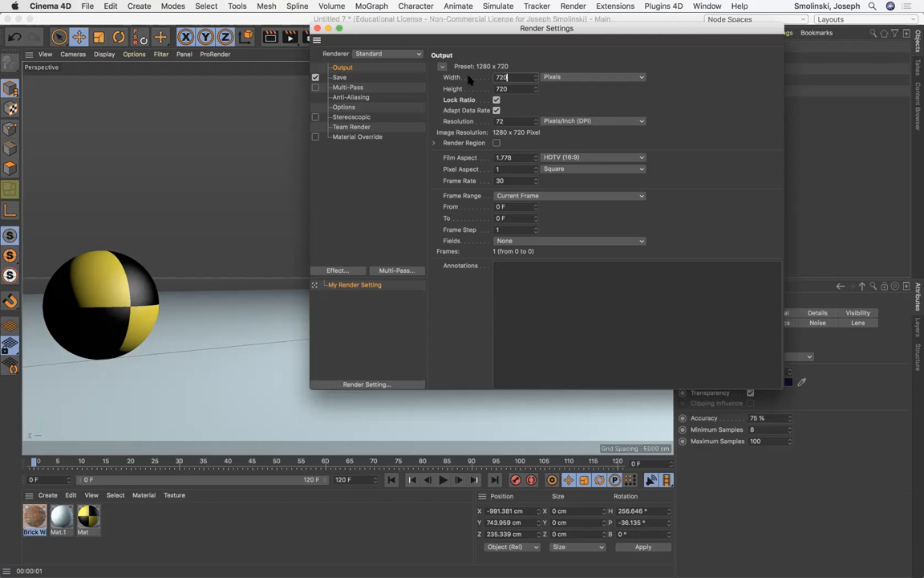
pyautogui.write('405')
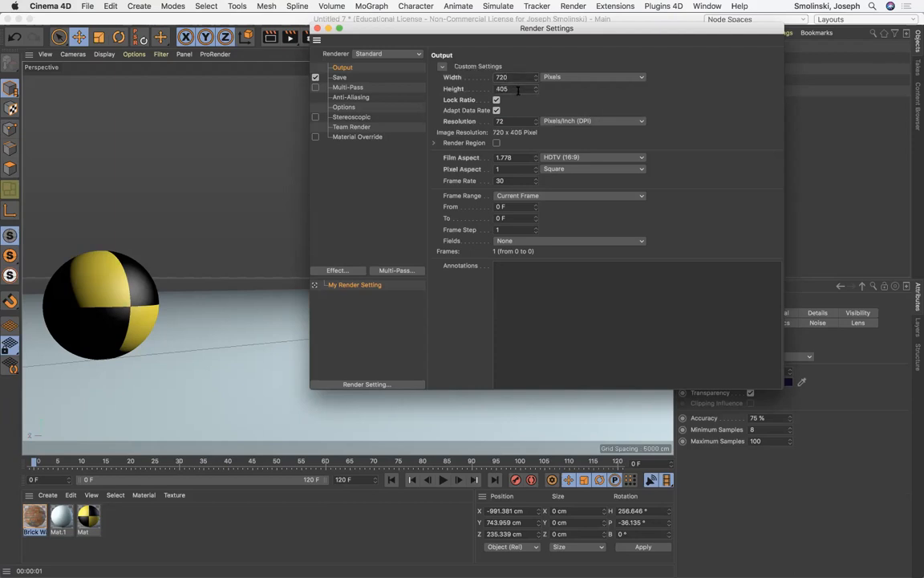
pyautogui.click(513, 88)
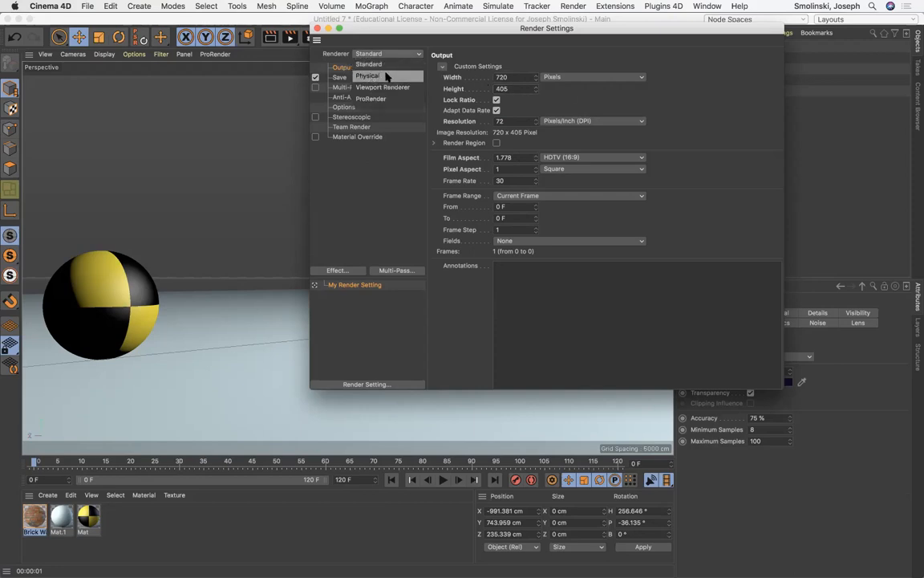
# Step: Choose Physical as the render engine
pyautogui.click(367, 76)
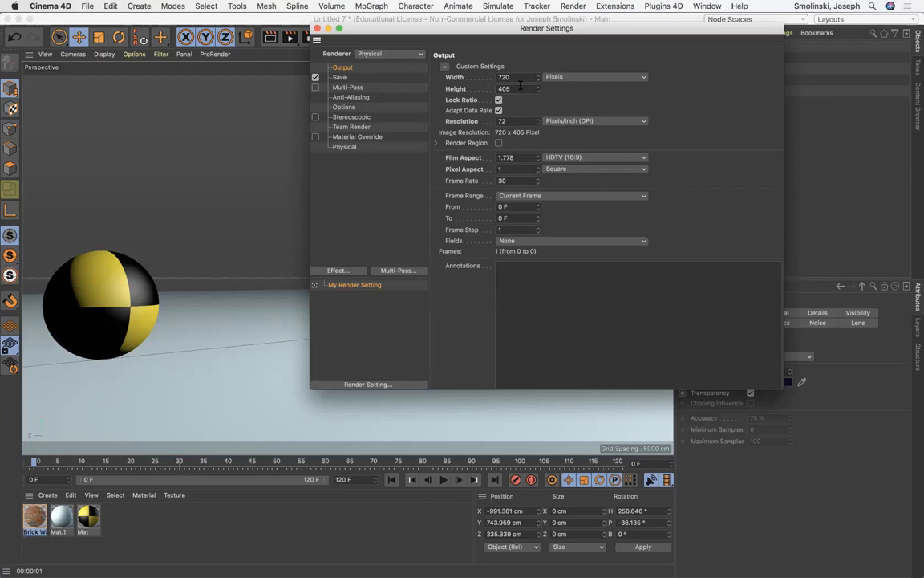
pyautogui.moveTo(464, 196)
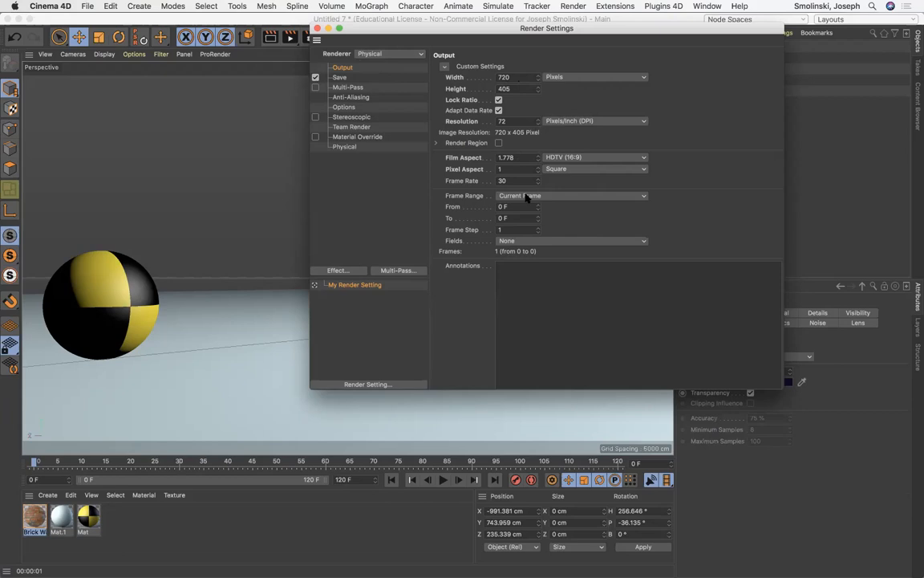
# Step: Set the frame range to All Frames (0–120) and go to the Save page
pyautogui.click(571, 195)
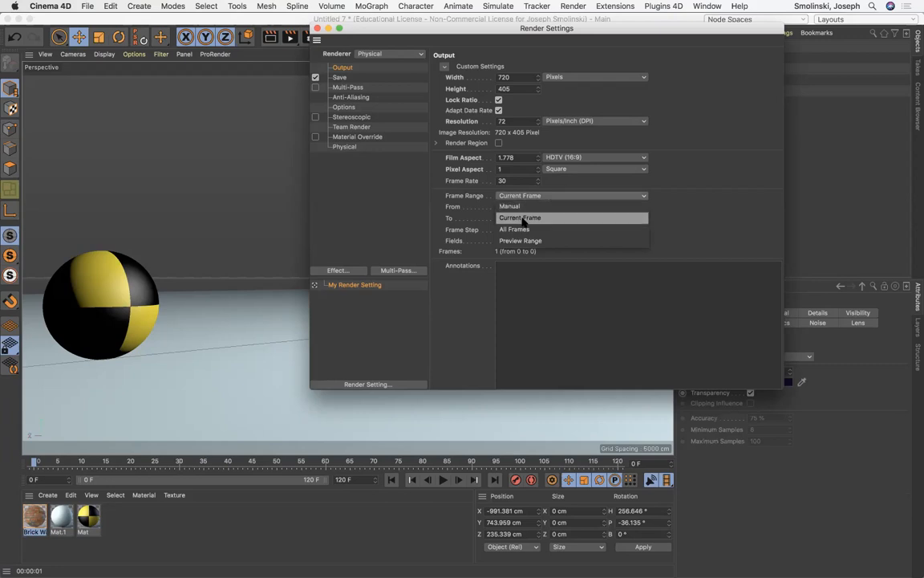
pyautogui.click(514, 228)
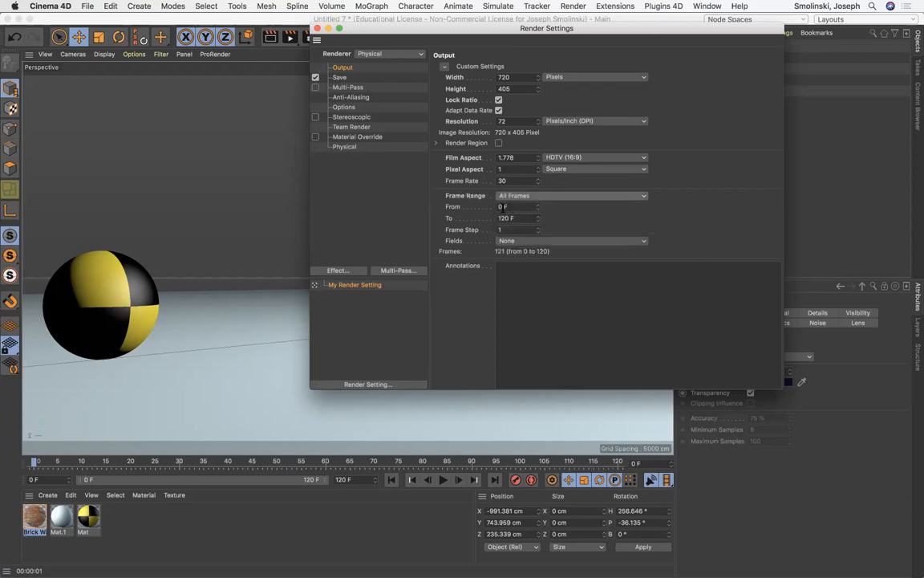
pyautogui.moveTo(597, 215)
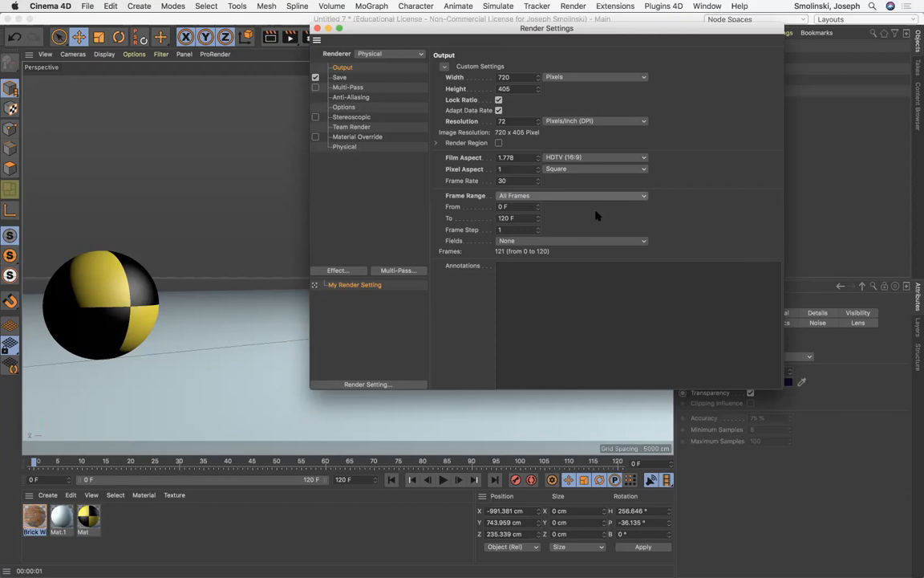
pyautogui.moveTo(433, 87)
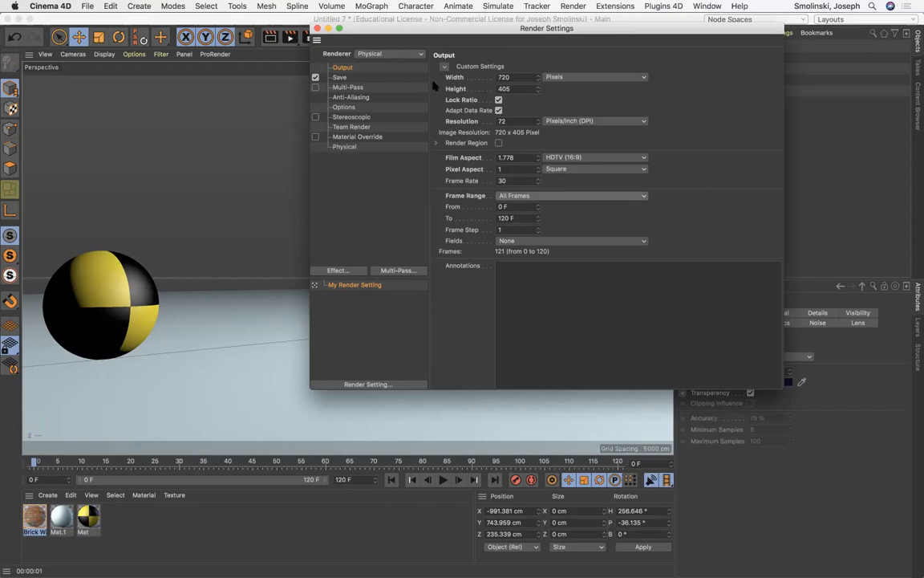
pyautogui.click(340, 77)
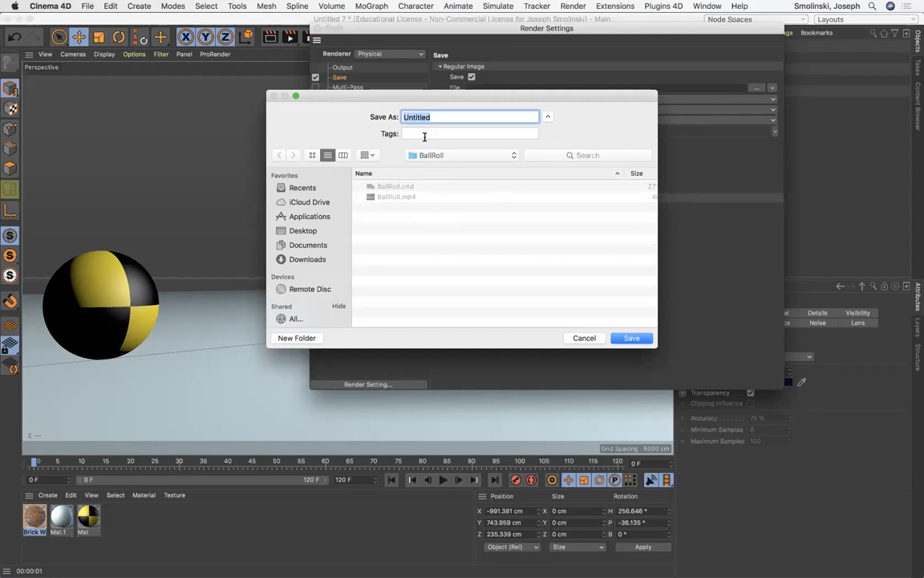
# Step: Name the render output file BallRoll.mp4 in the BallRoll folder and confirm
pyautogui.write('BallRoll.mp4')
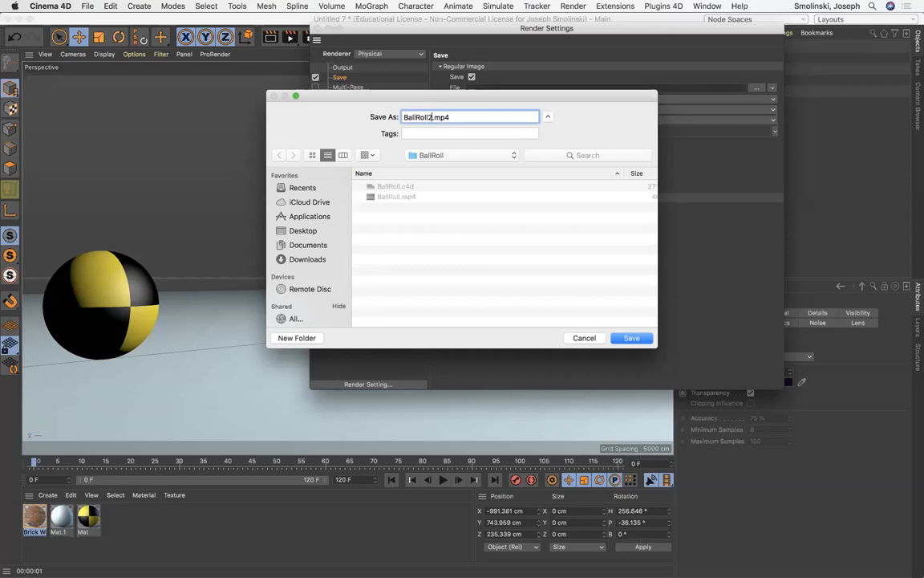
pyautogui.click(631, 336)
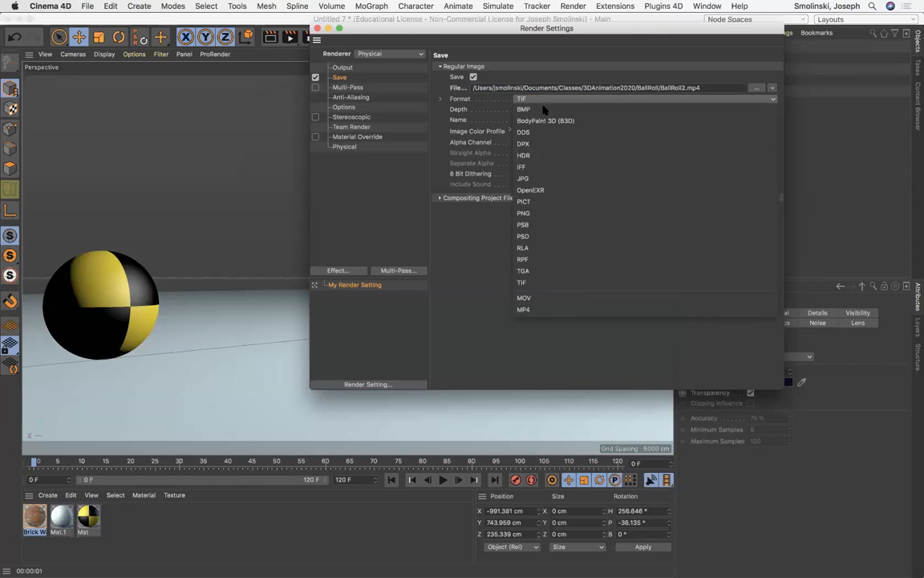
pyautogui.moveTo(523, 308)
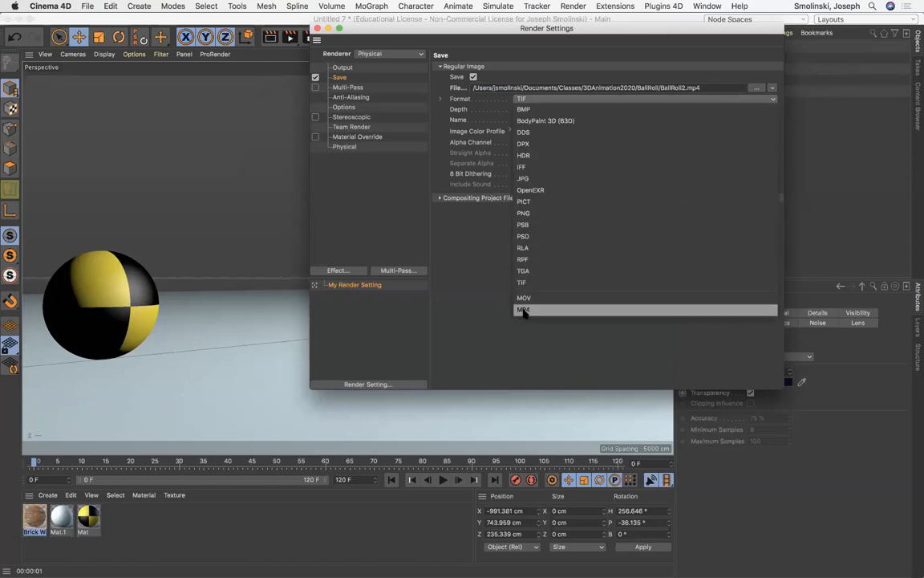
# Step: Choose MP4 as the output format and close Render Settings
pyautogui.click(523, 309)
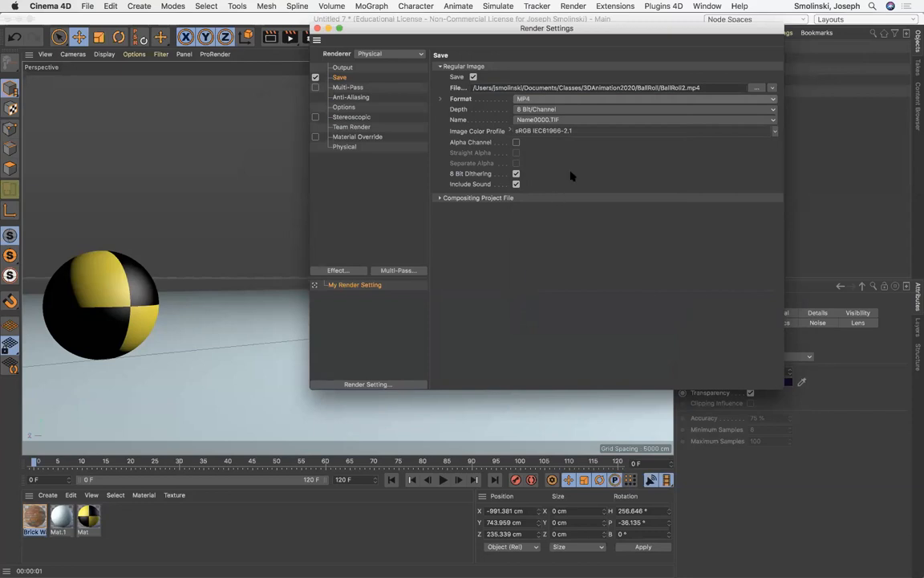
pyautogui.moveTo(345, 71)
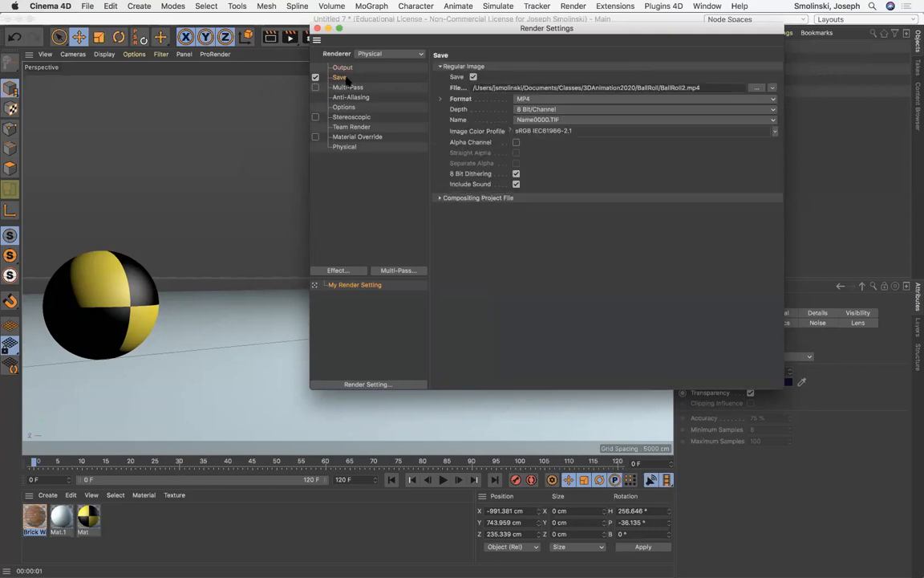
pyautogui.click(324, 29)
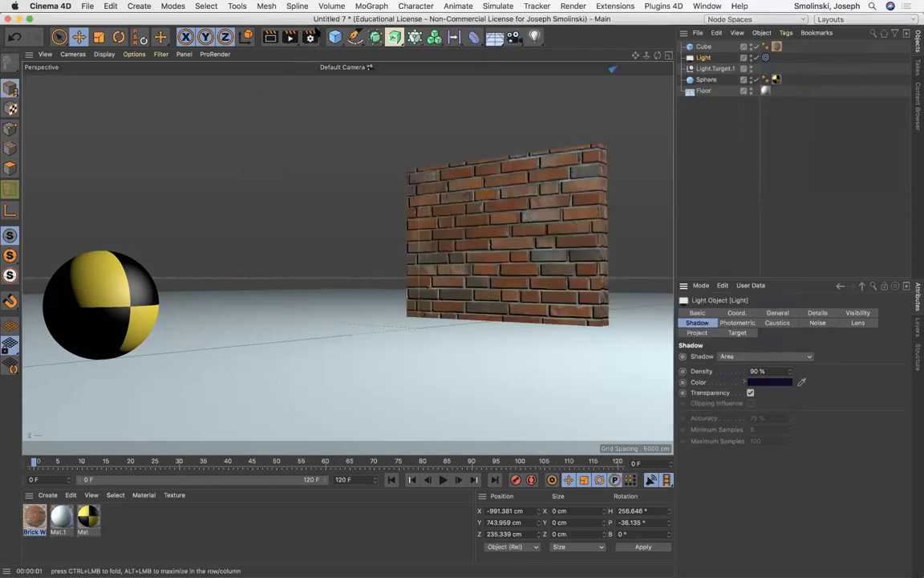
pyautogui.moveTo(289, 39)
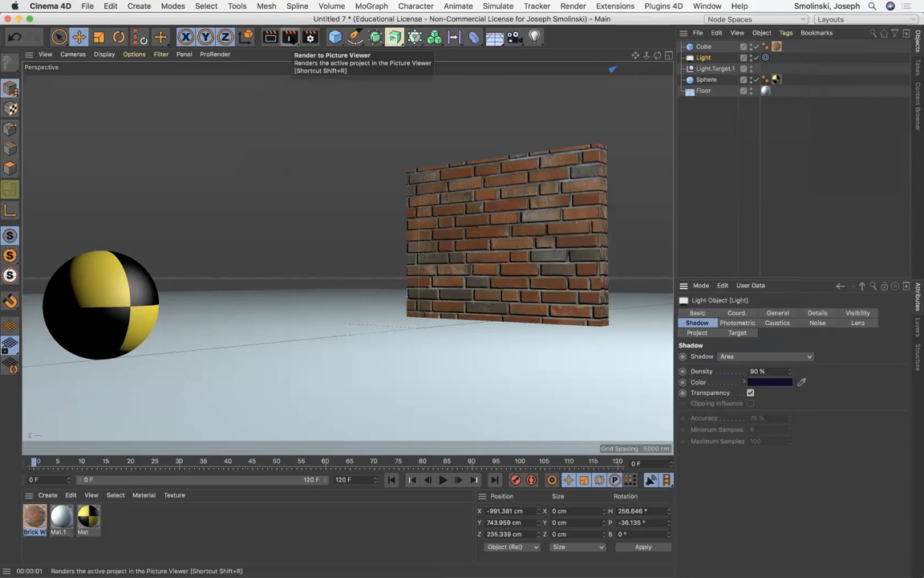